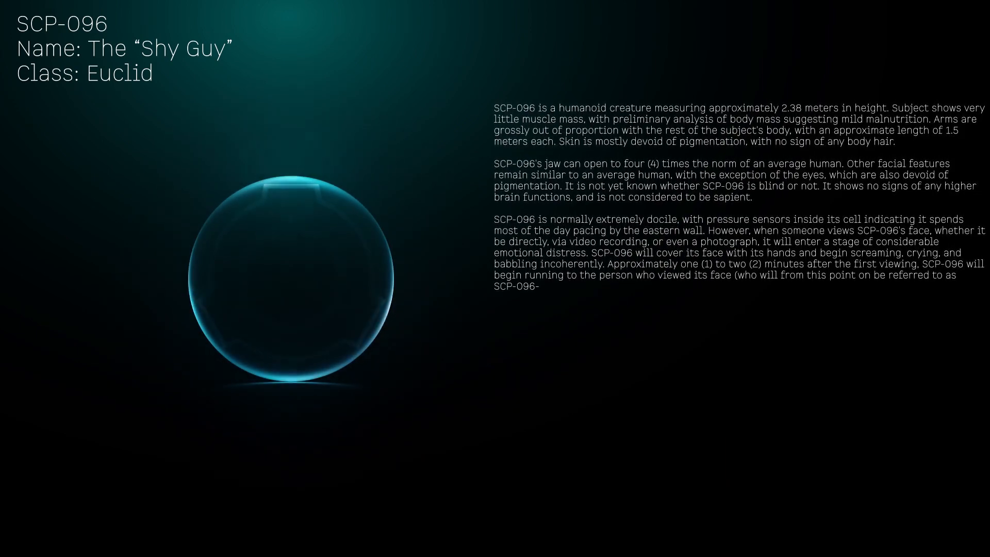
type("Documented speeds have varied from thirty-five (35) km/h to ███ km/h, and seems to depend on")
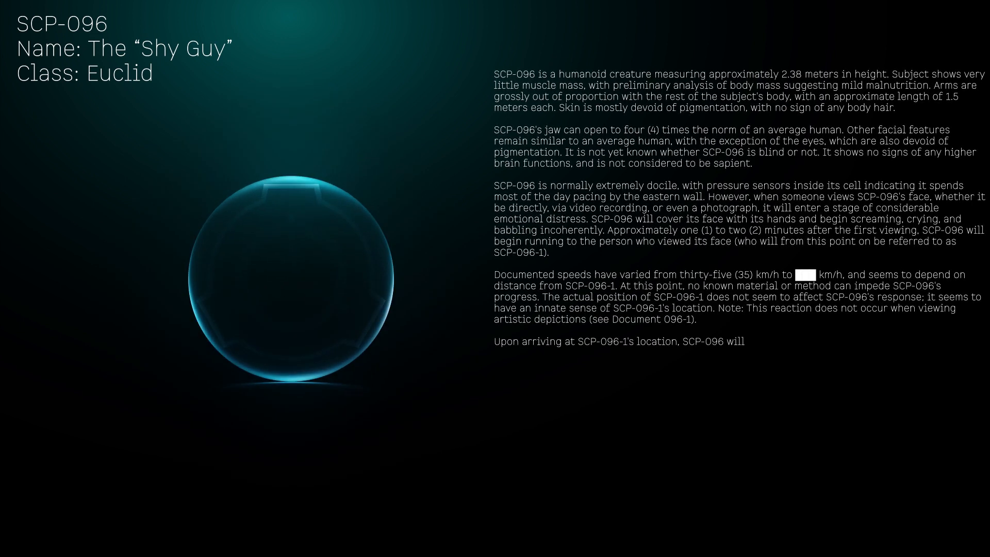
type("proceed to kill and [DATA EXPUNGED] SCP-096-1.")
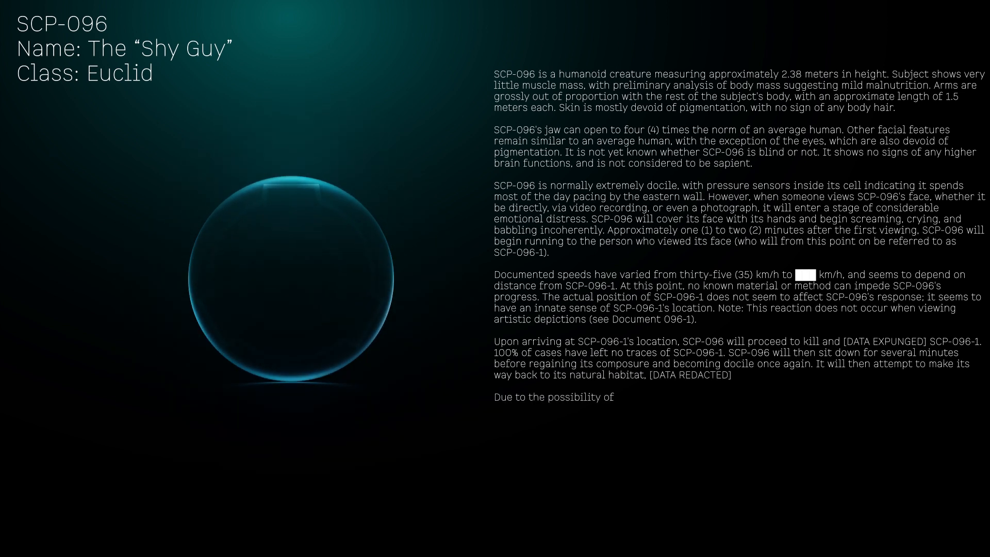
type("a mass chain reaction, including breach of Foundation secrecy and large")
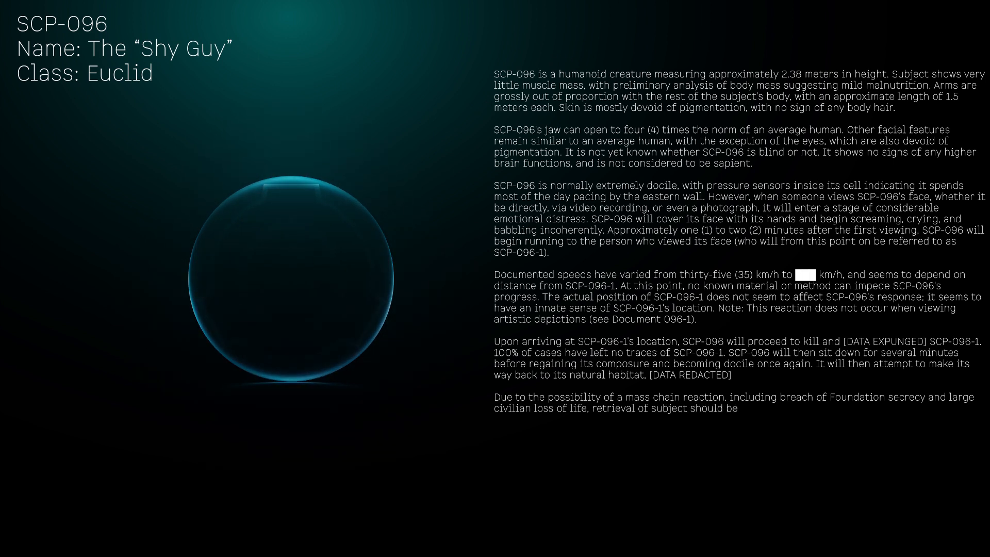
type("considered Alpha priority.")
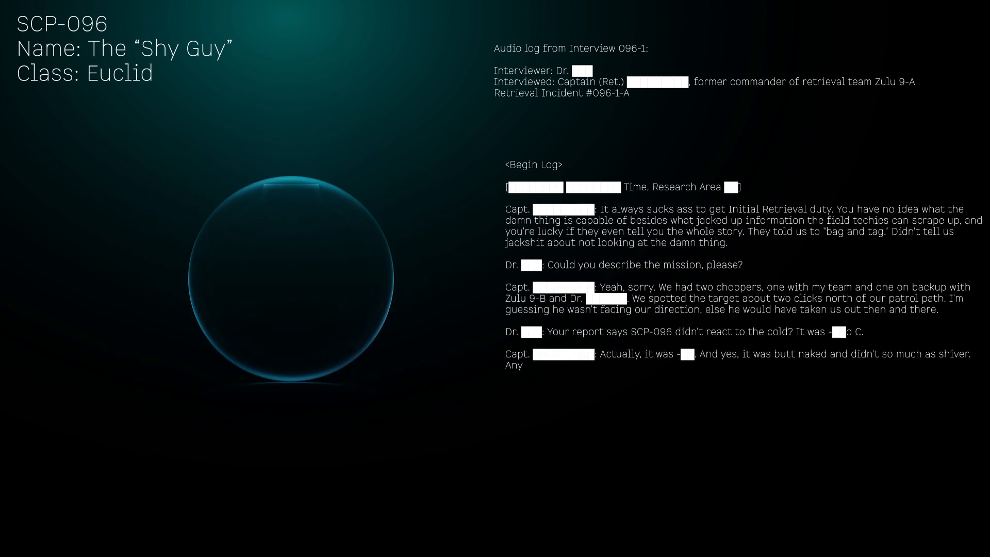
scroll("down", 3)
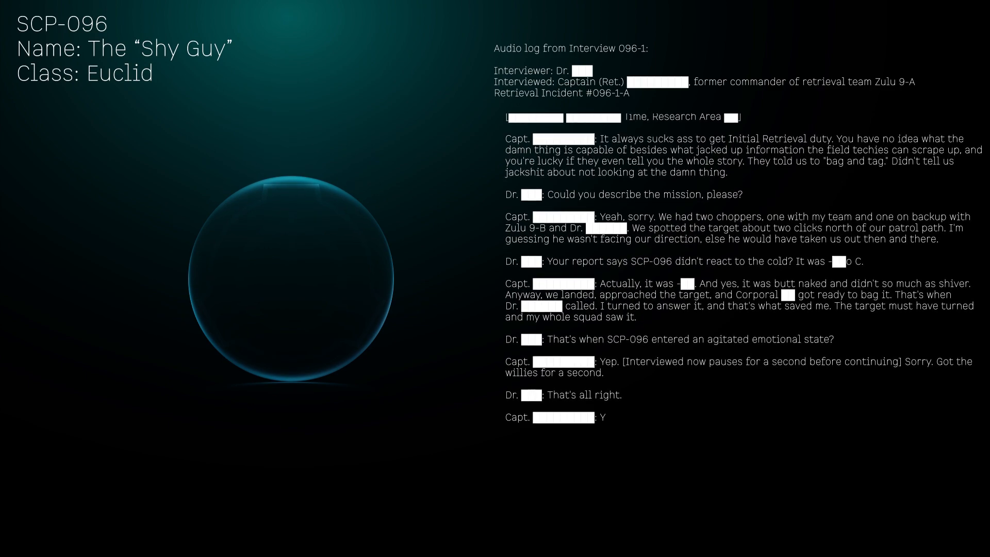
scroll("down", 3)
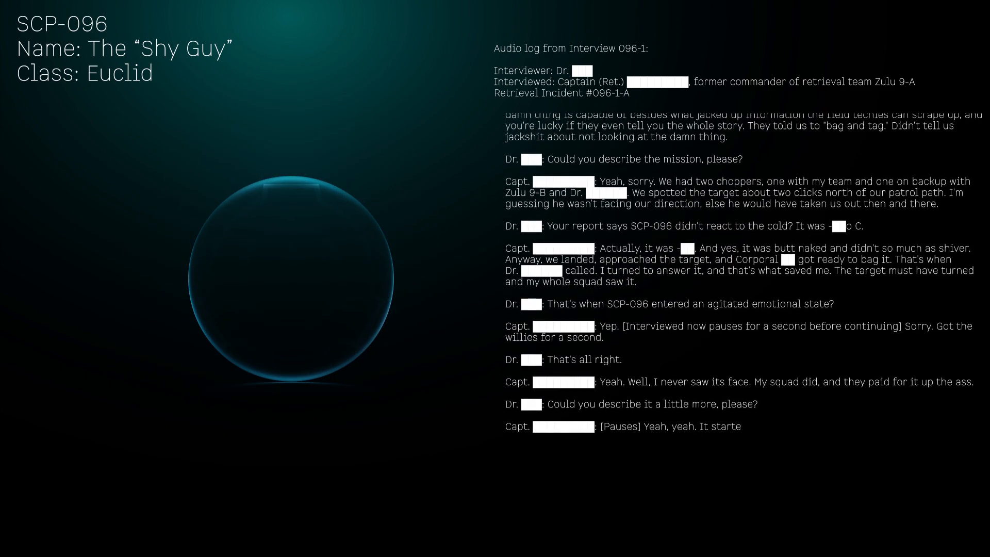
scroll("down", 3)
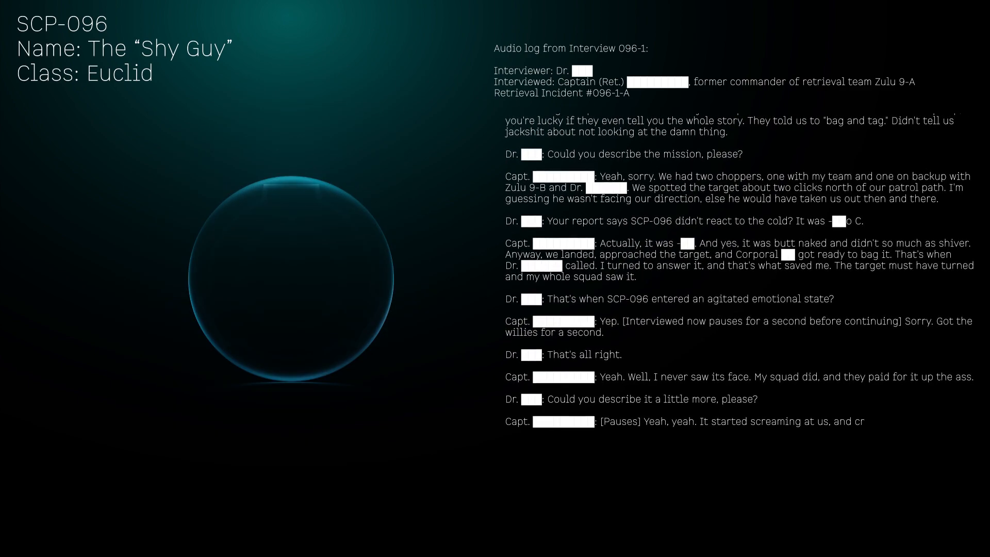
scroll("down", 3)
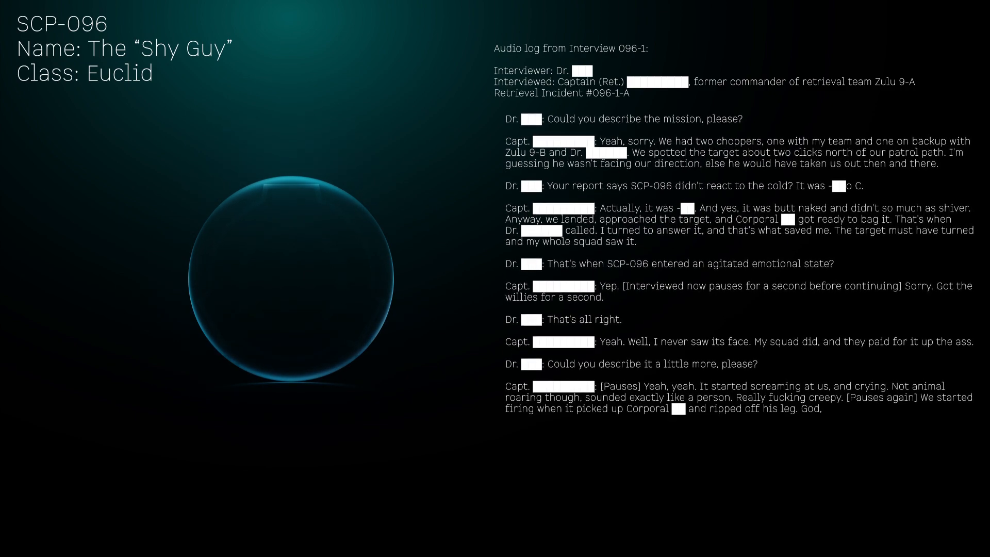
scroll("down", 3)
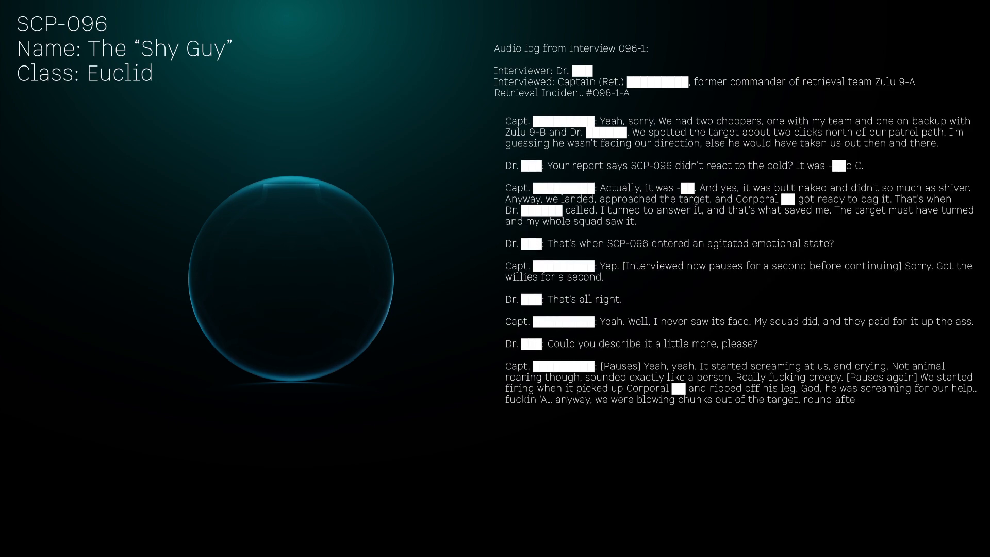
scroll("down", 3)
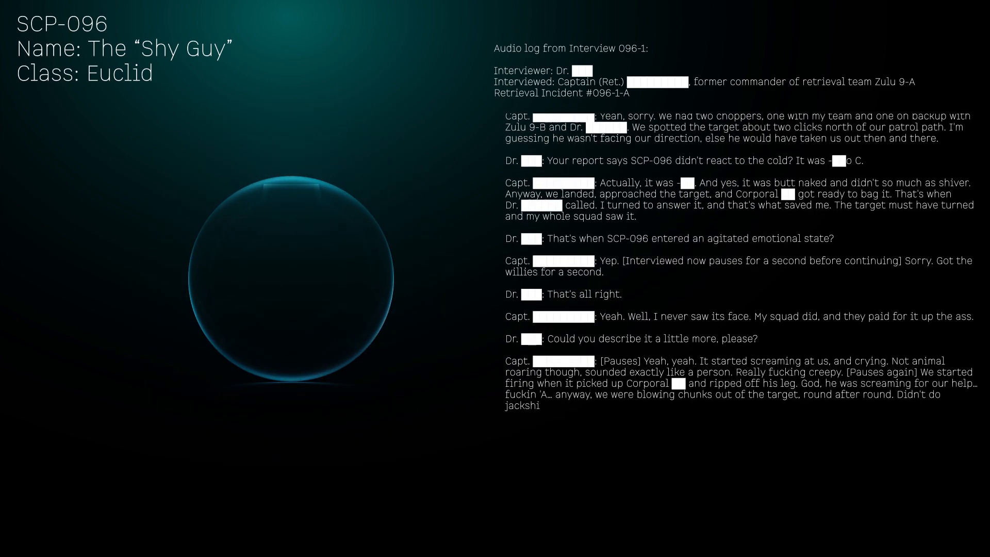
scroll("down", 3)
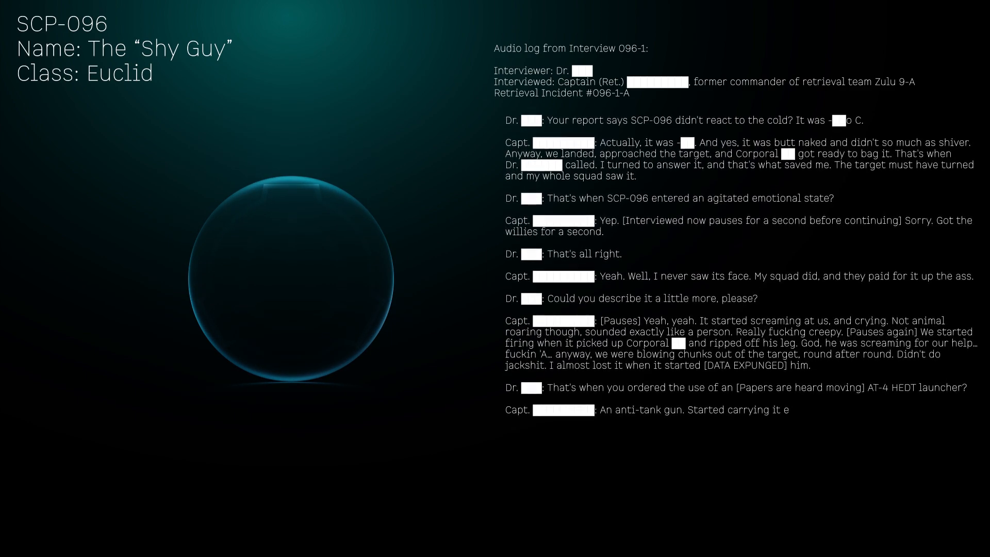
scroll("down", 3)
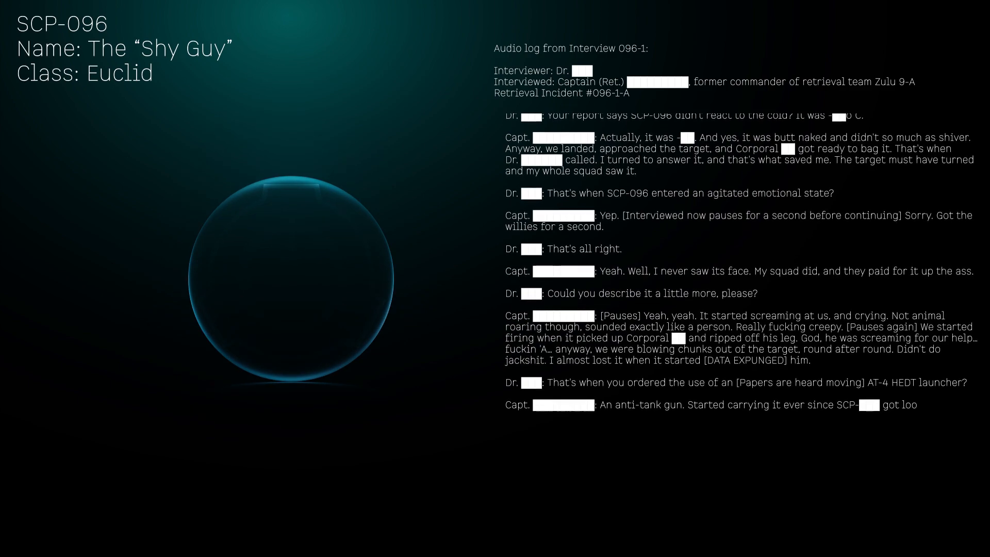
scroll("down", 3)
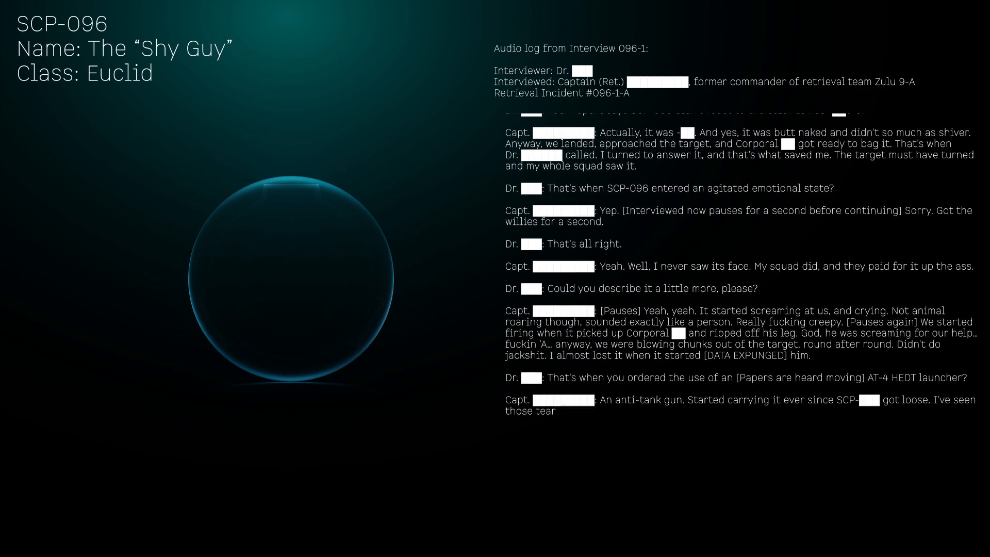
scroll("down", 3)
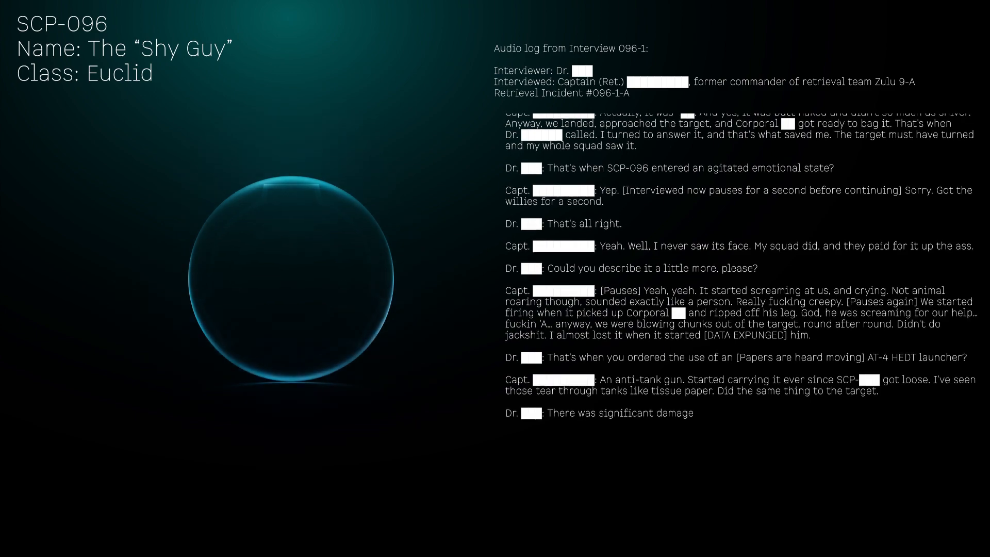
scroll("down", 3)
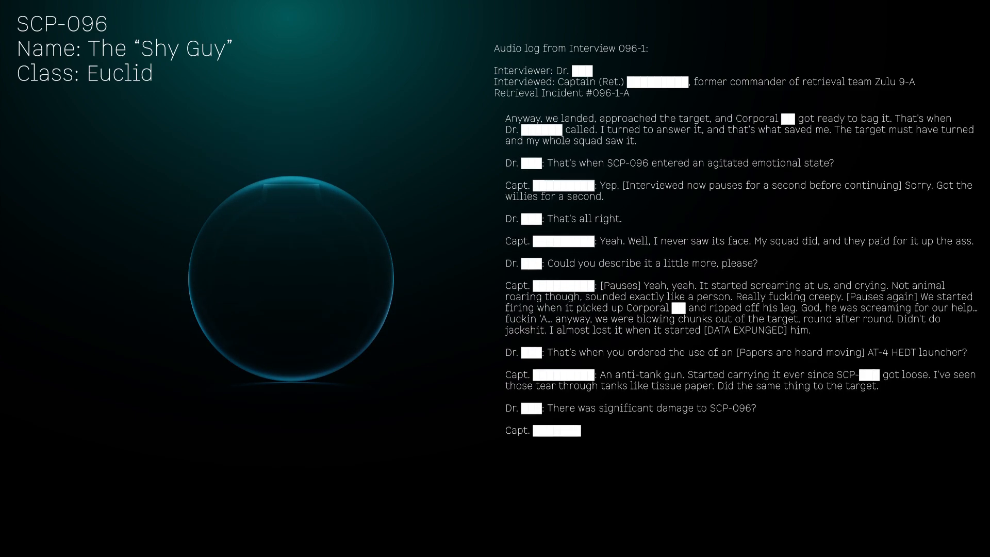
scroll("down", 3)
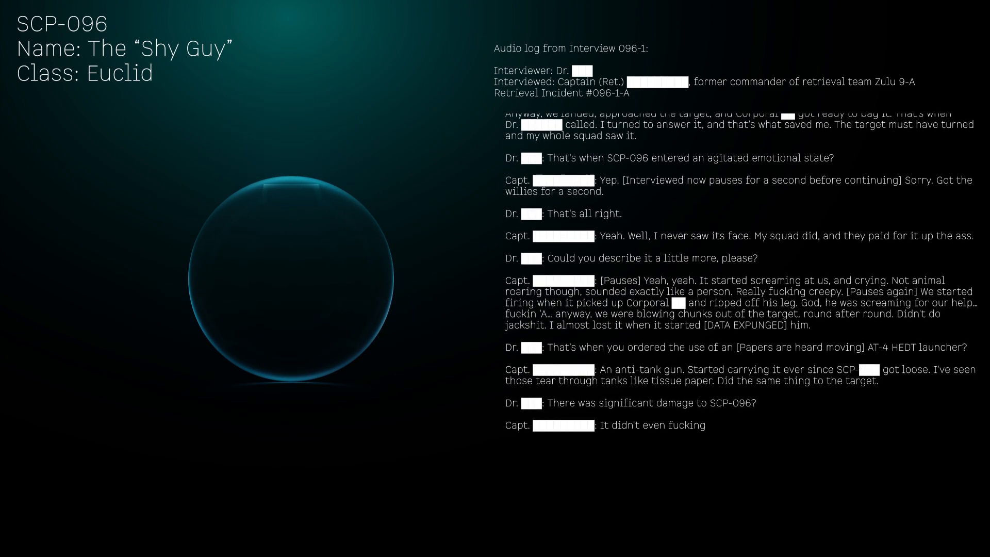
scroll("down", 3)
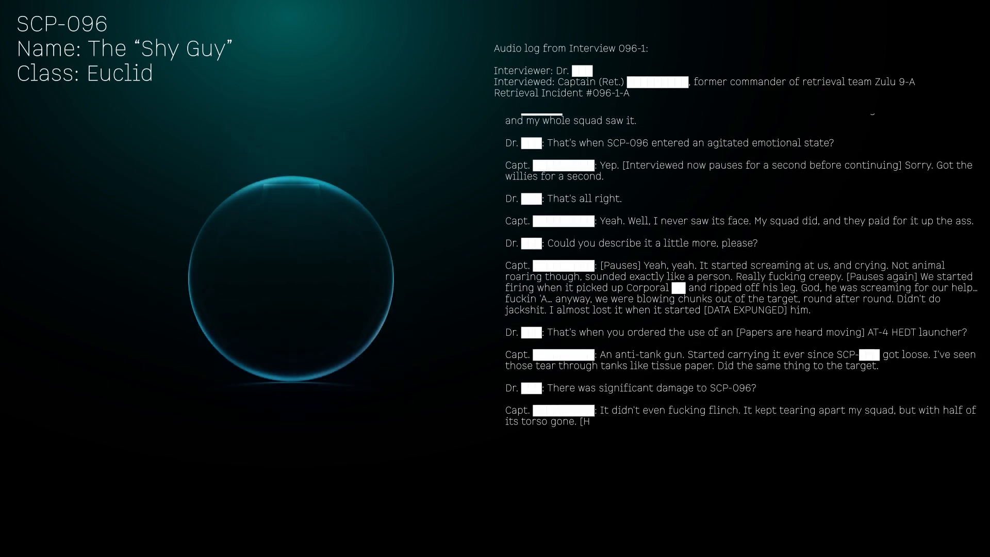
scroll("down", 3)
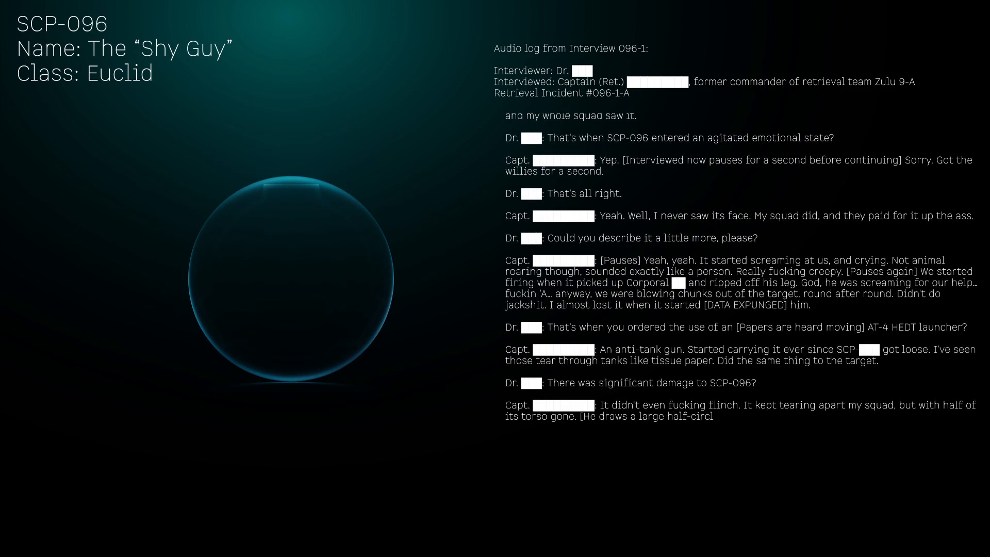
scroll("down", 3)
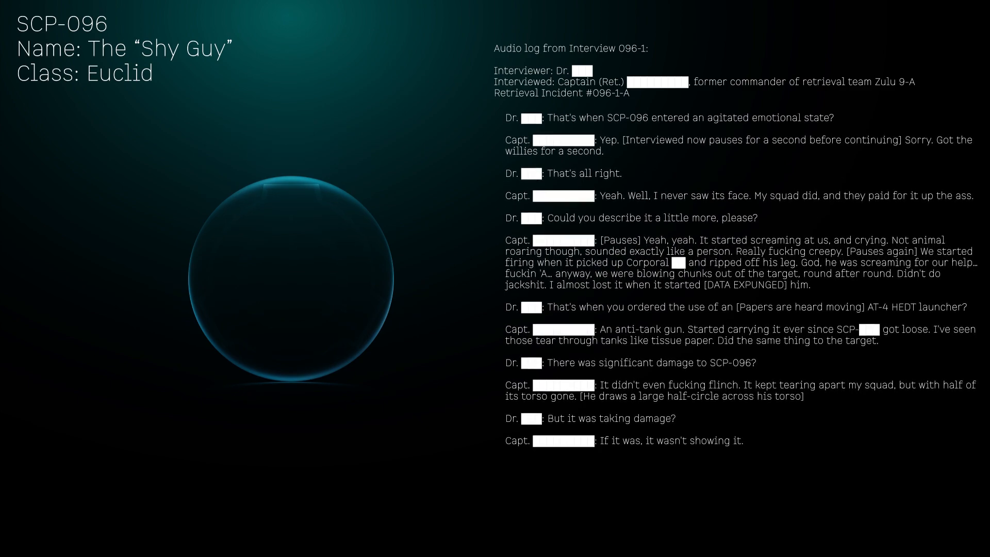
scroll("down", 3)
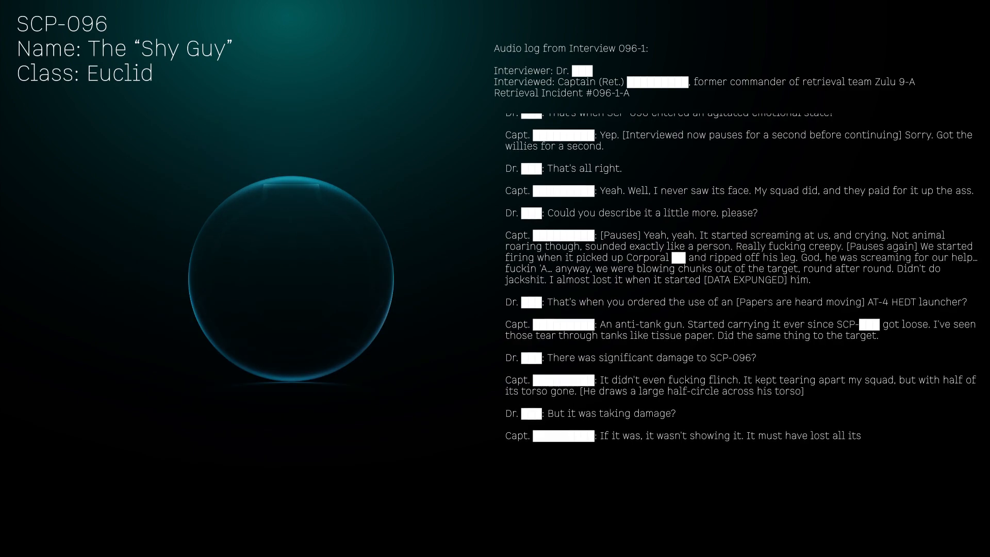
scroll("down", 3)
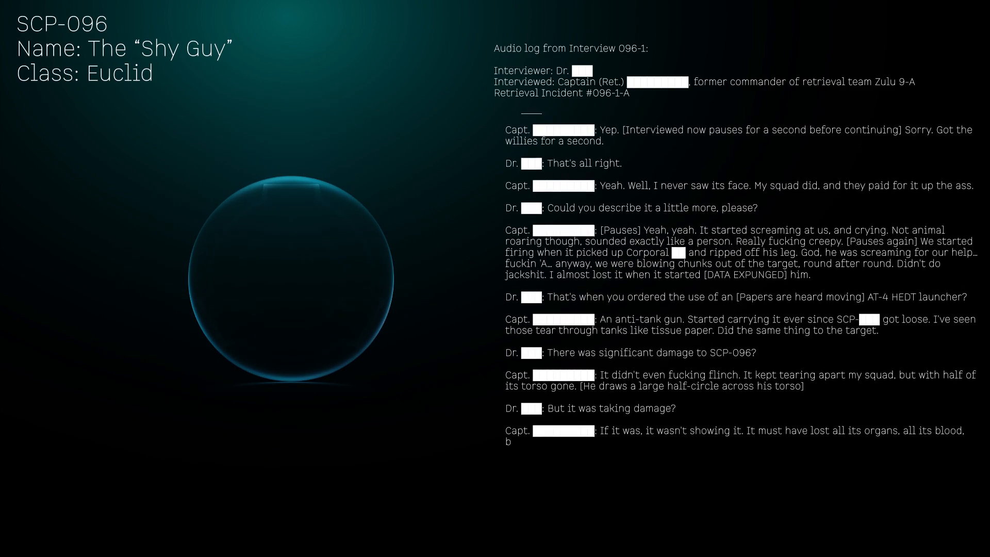
scroll("down", 3)
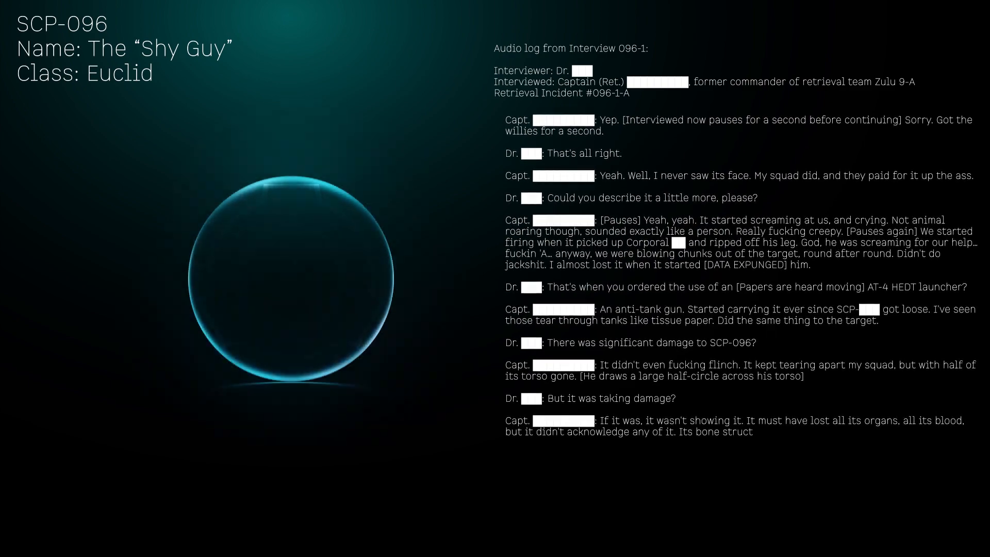
scroll("down", 3)
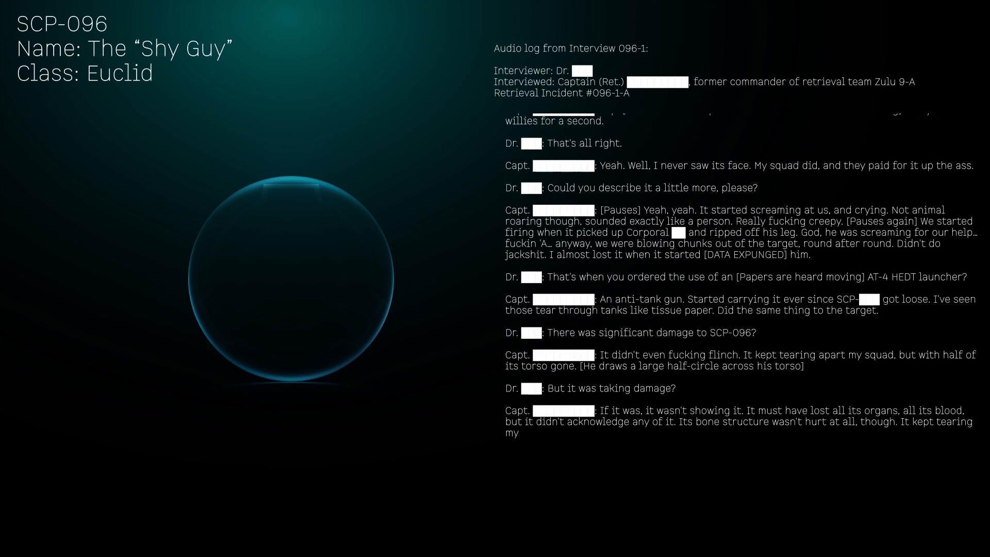
scroll("down", 3)
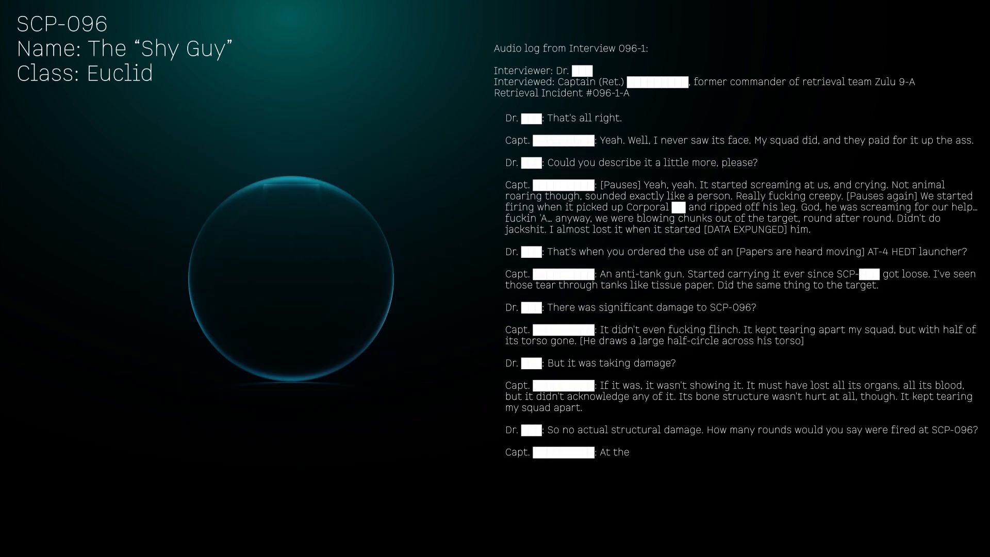
scroll("down", 3)
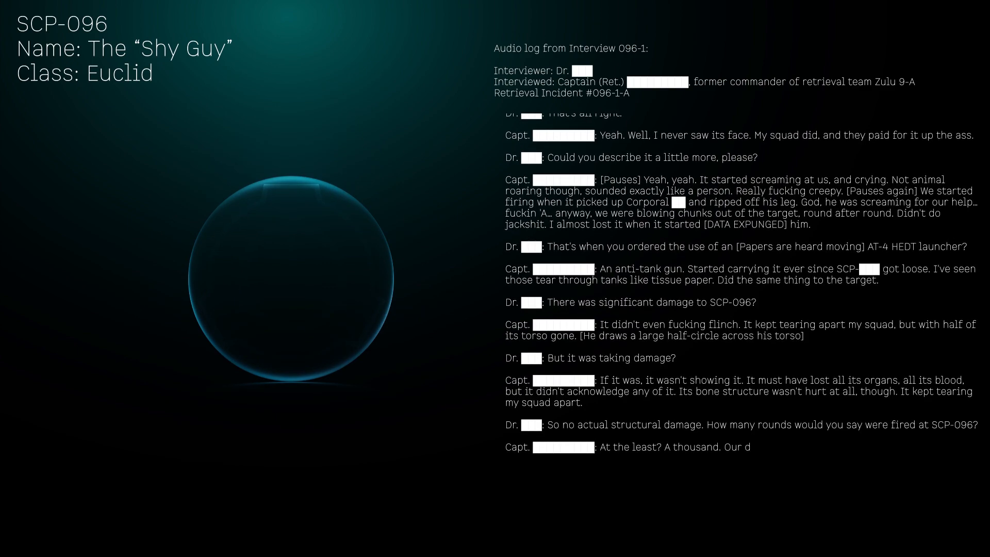
scroll("down", 3)
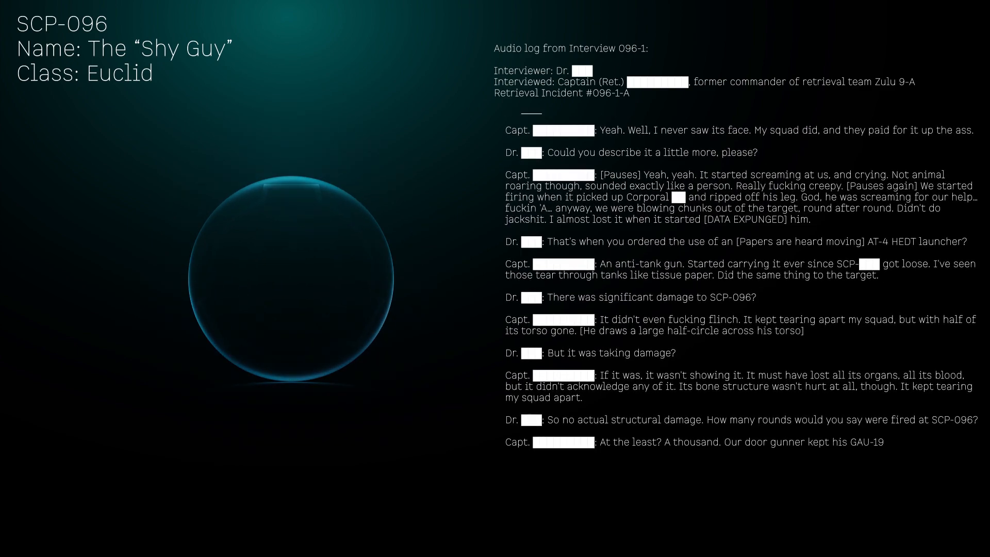
scroll("down", 3)
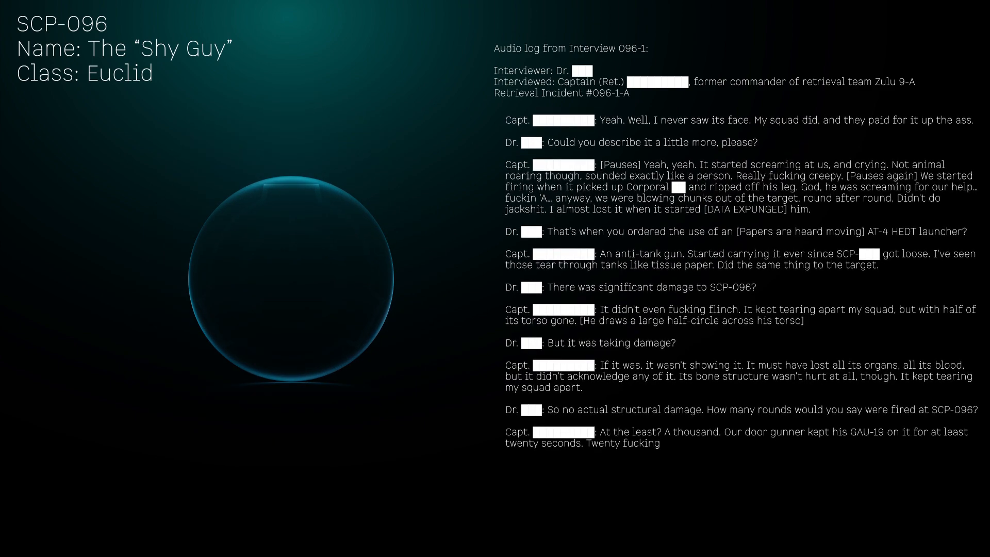
scroll("down", 3)
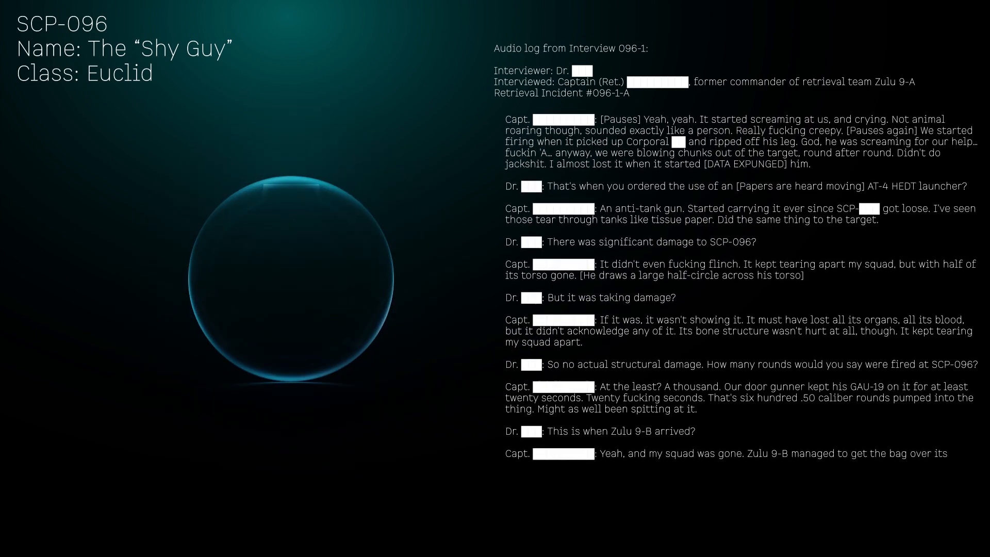
scroll("down", 3)
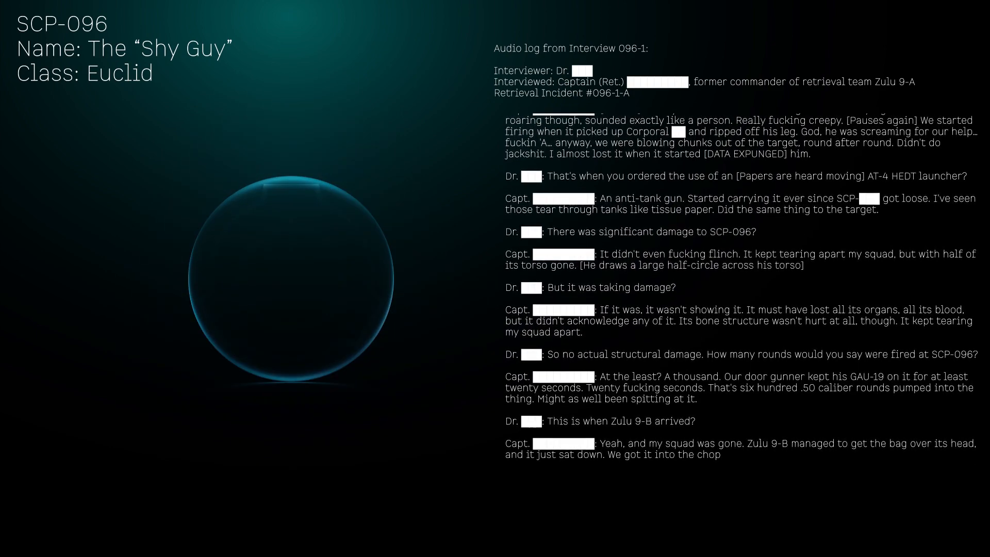
scroll("down", 3)
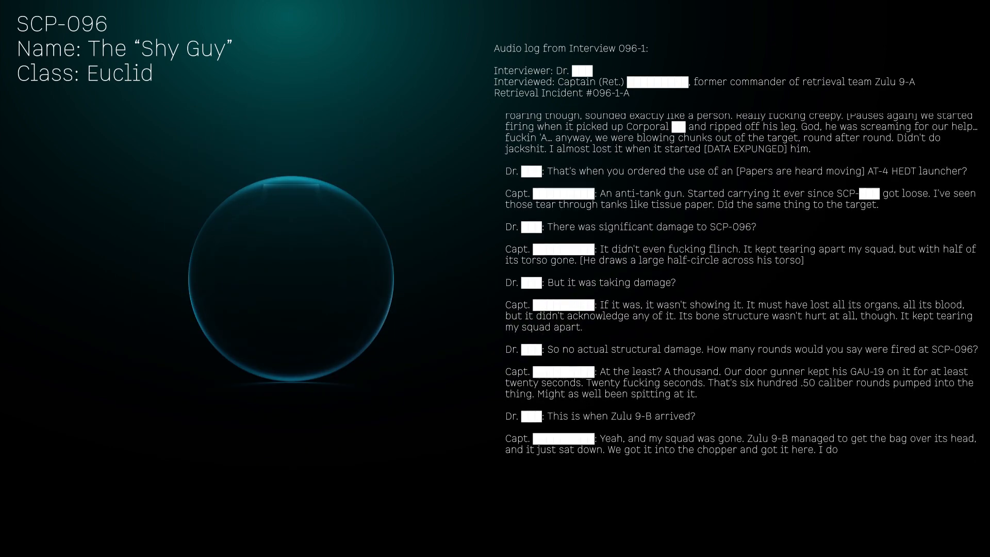
scroll("down", 3)
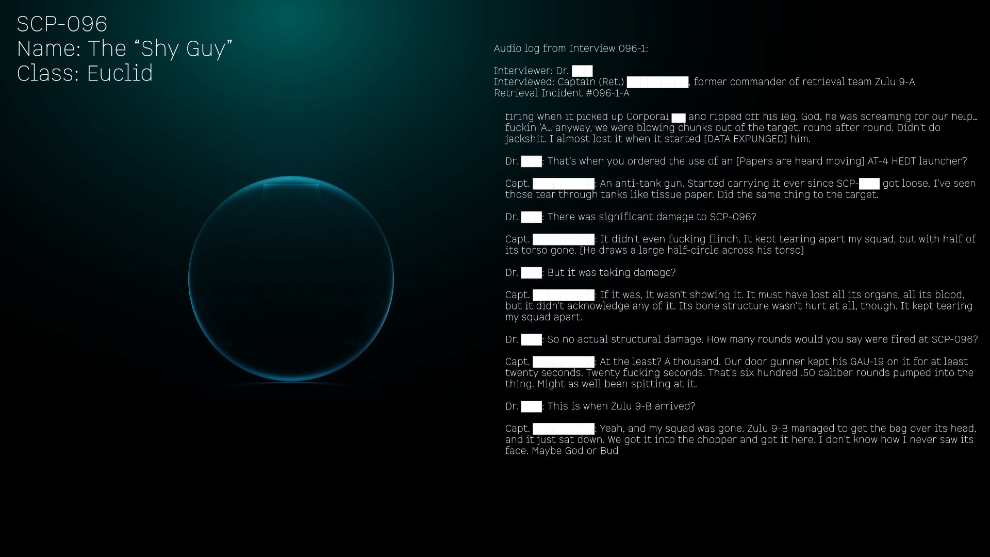
scroll("down", 3)
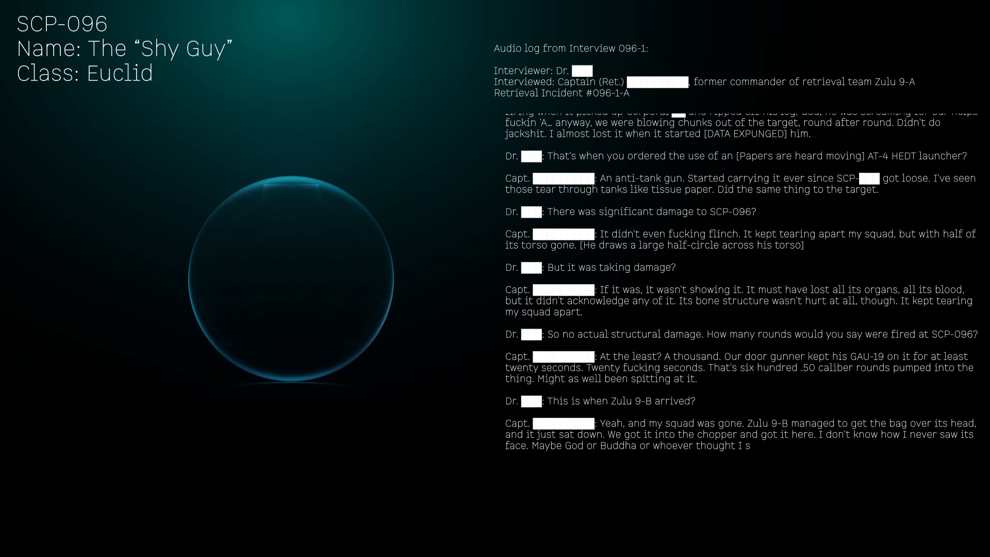
scroll("down", 3)
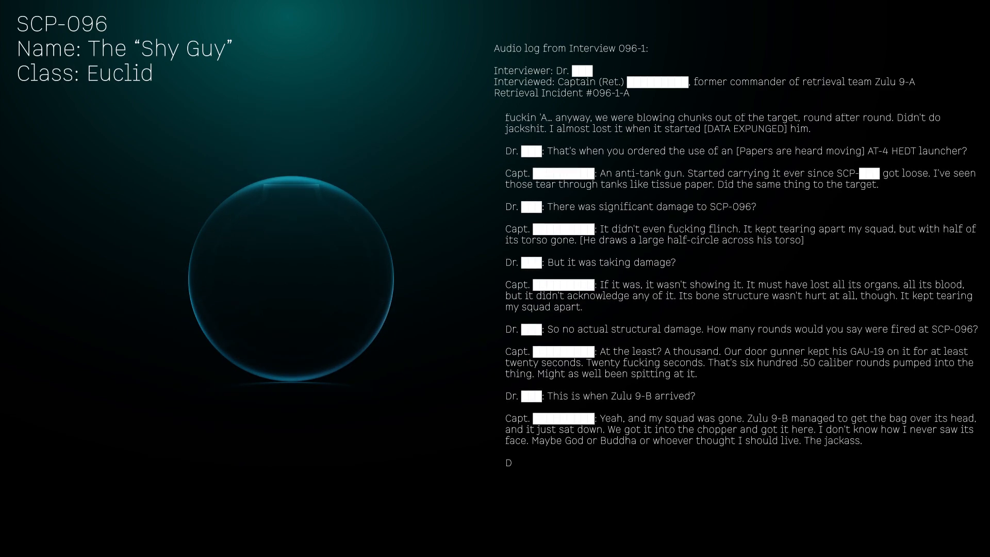
scroll("down", 3)
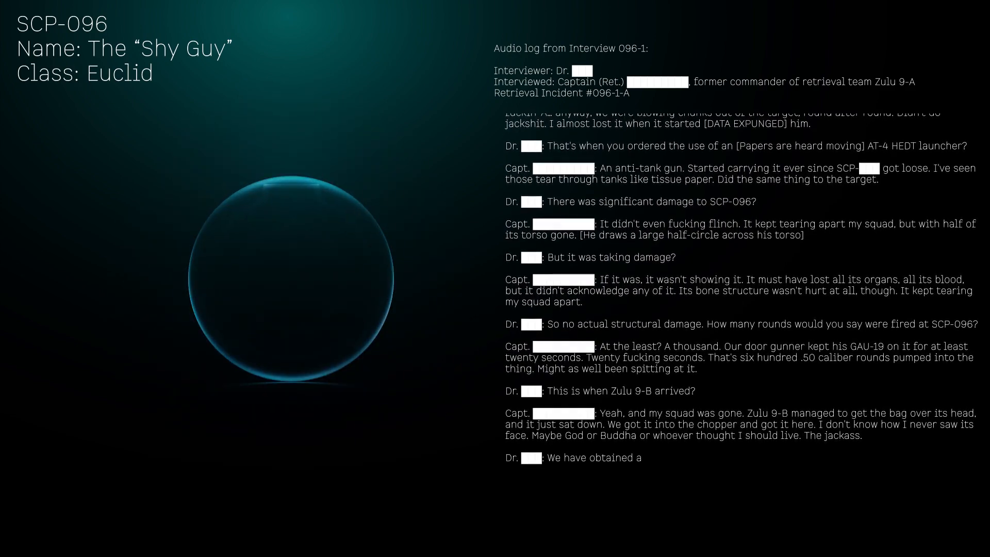
scroll("down", 3)
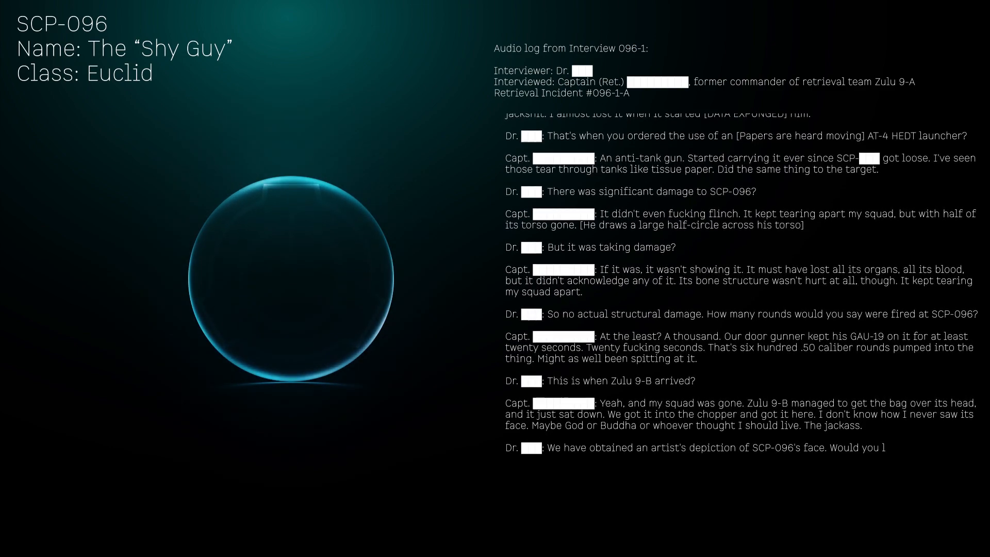
scroll("down", 3)
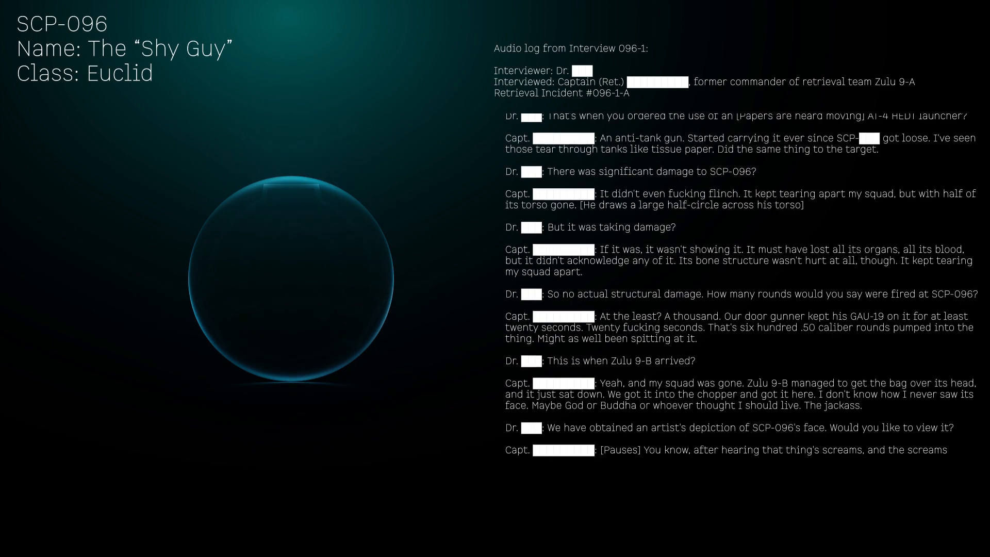
scroll("down", 3)
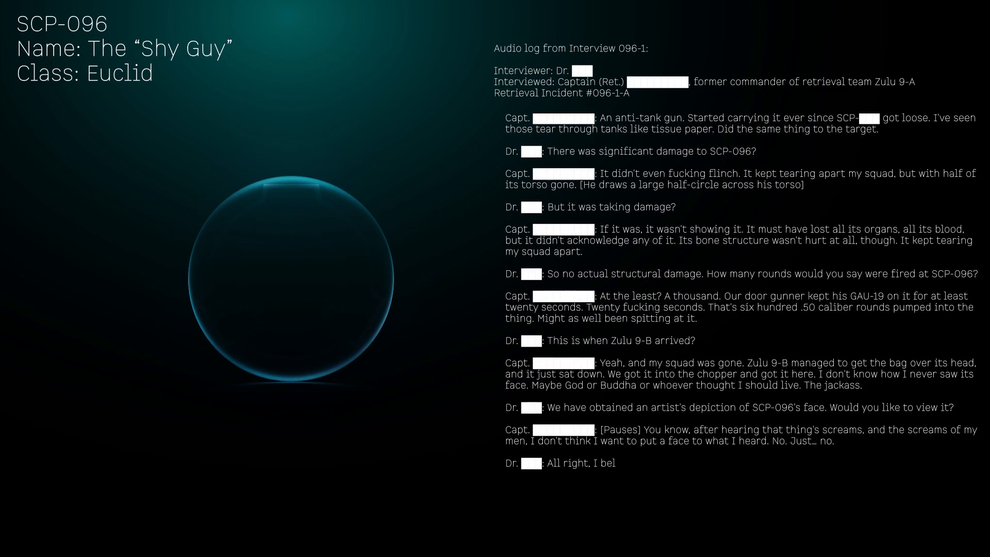
scroll("down", 3)
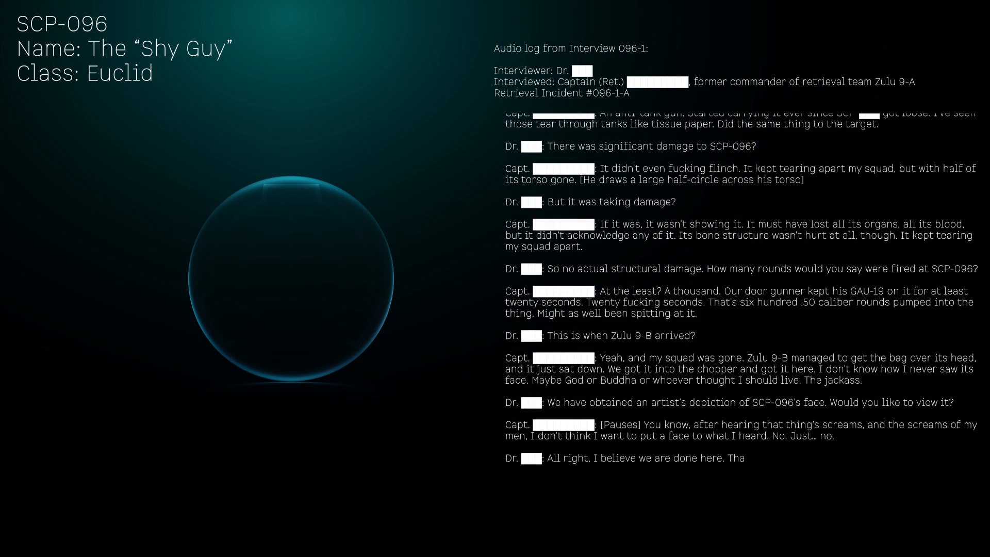
scroll("down", 3)
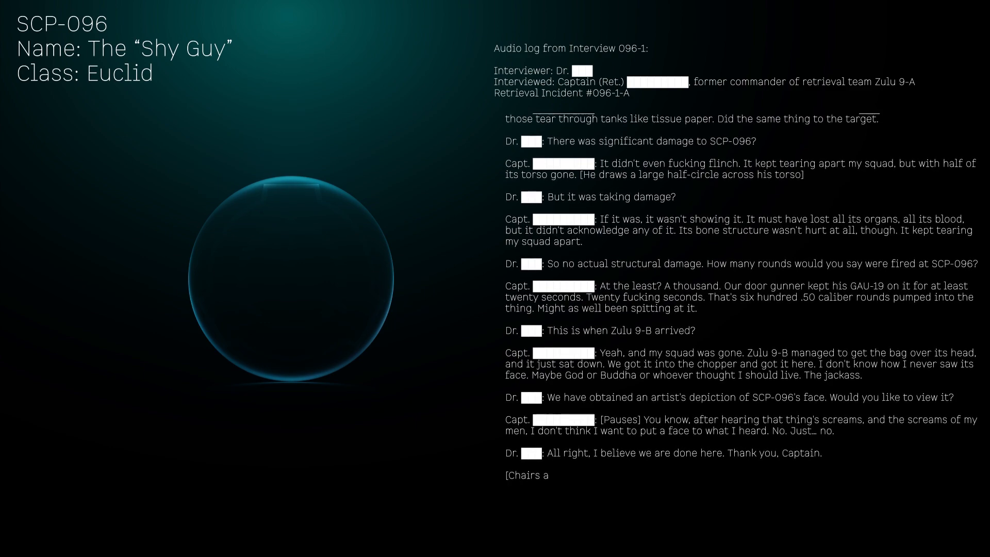
scroll("down", 3)
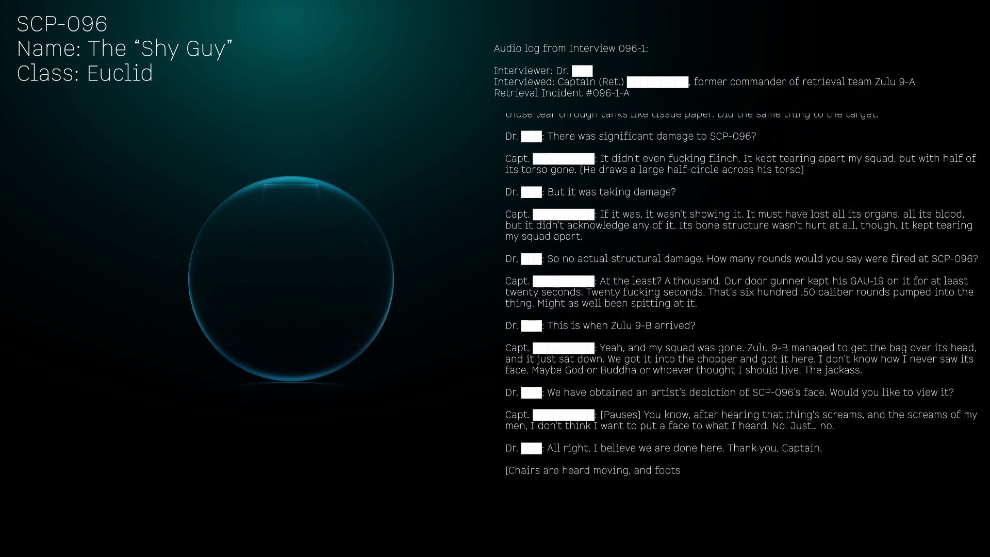
scroll("down", 3)
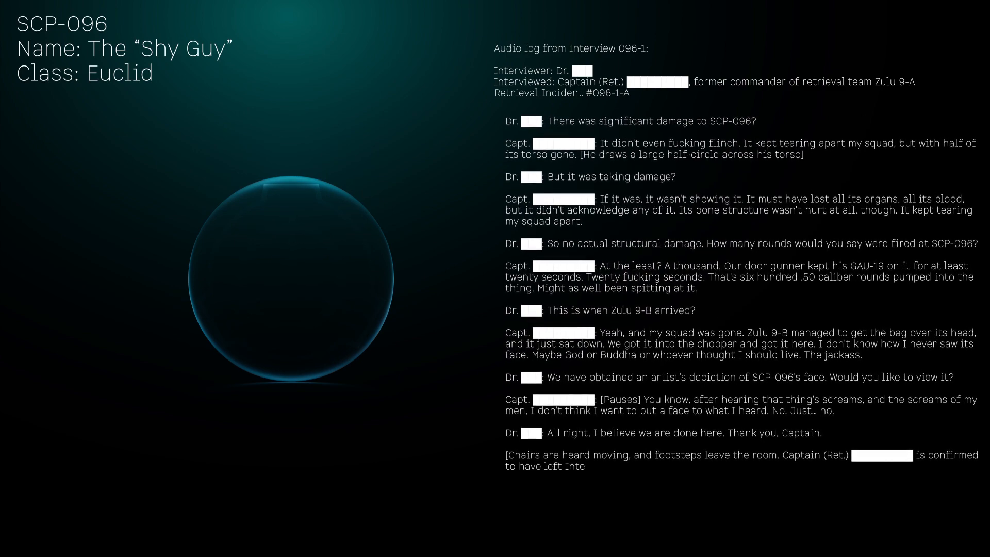
scroll("down", 3)
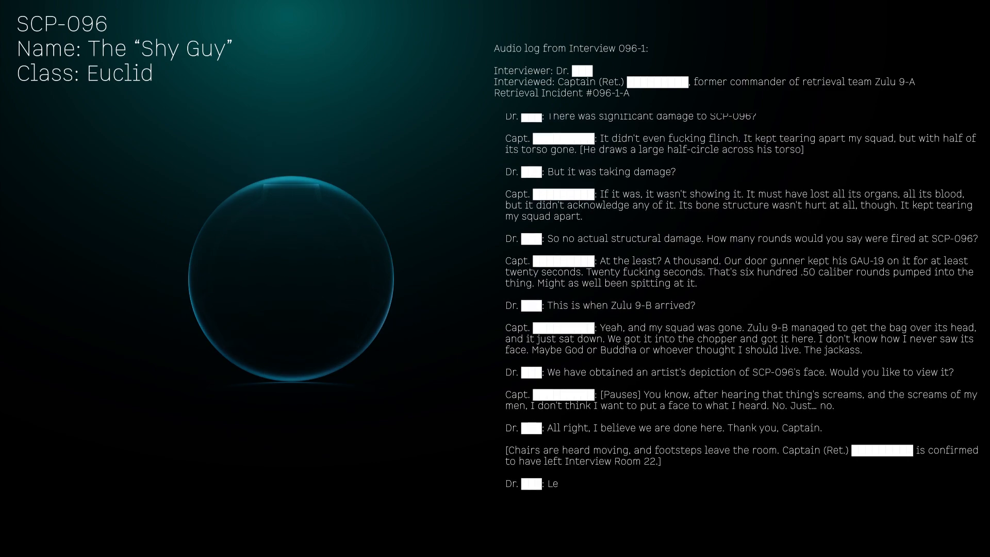
scroll("down", 3)
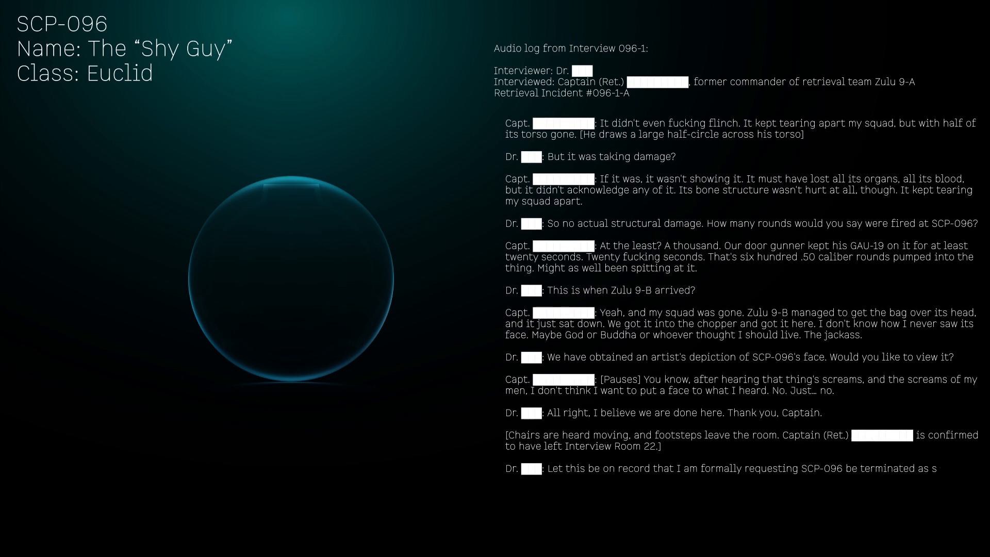
scroll("down", 3)
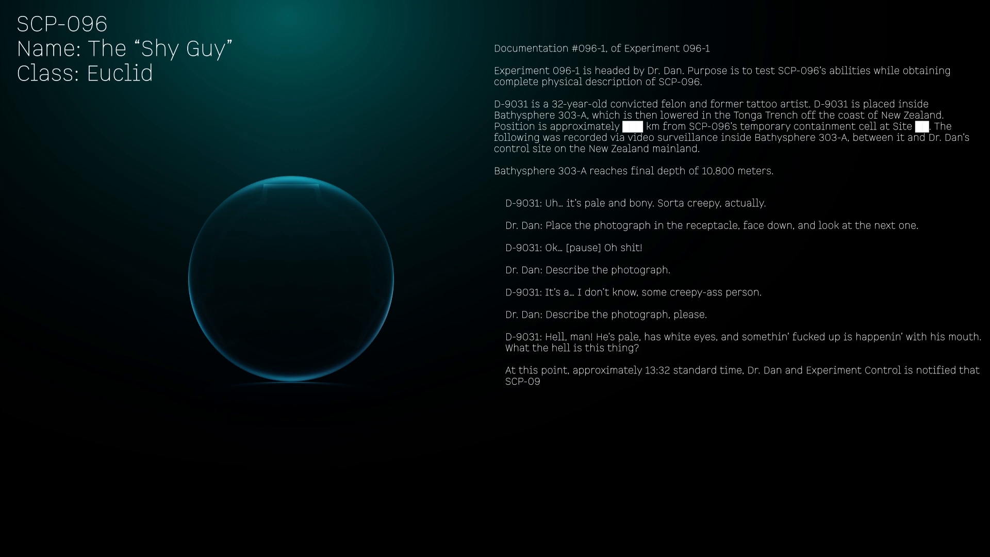
scroll("down", 3)
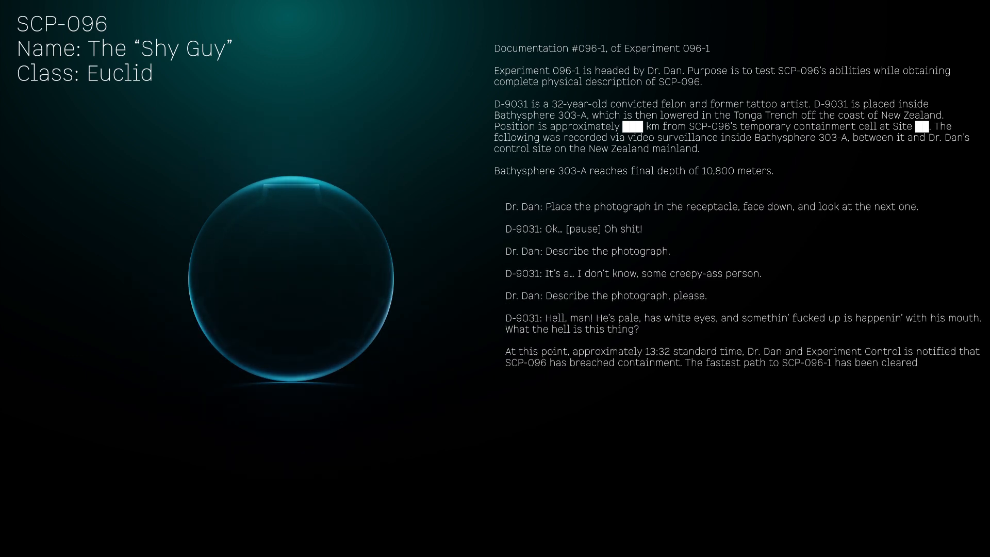
scroll("down", 3)
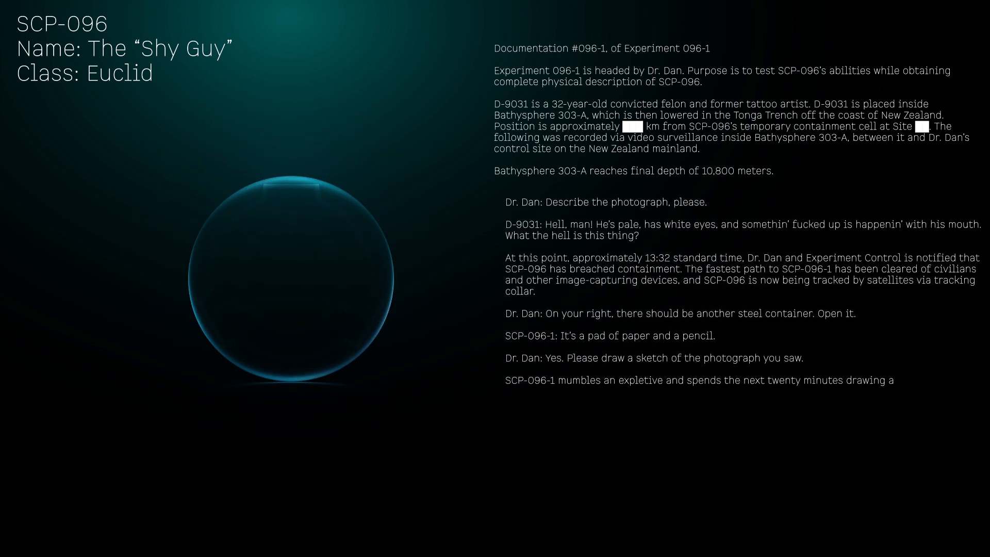
scroll("down", 3)
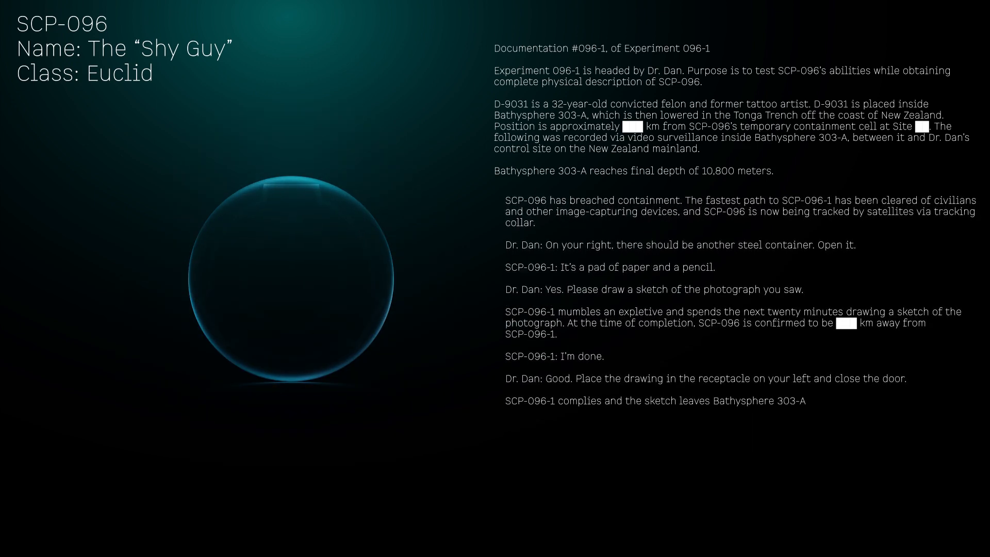
scroll("down", 3)
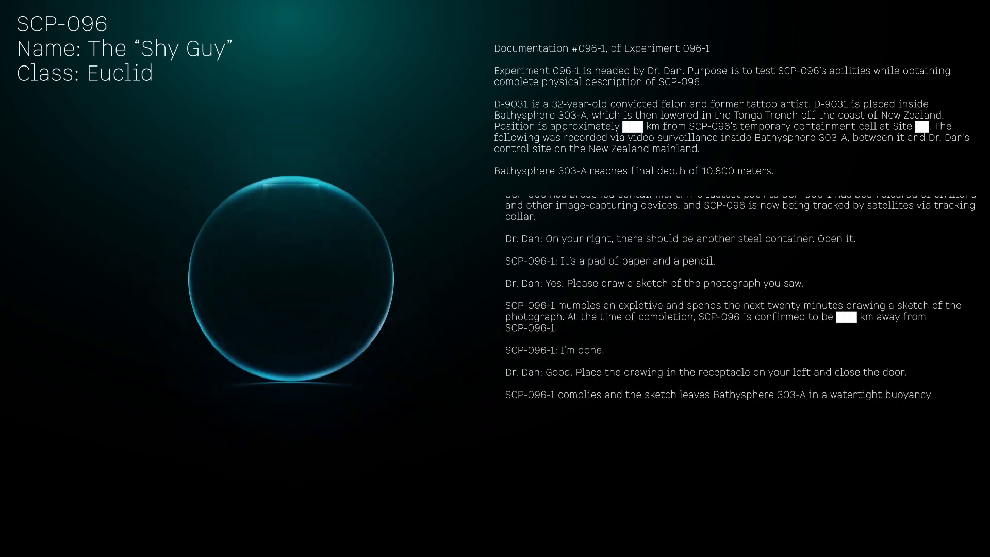
scroll("down", 3)
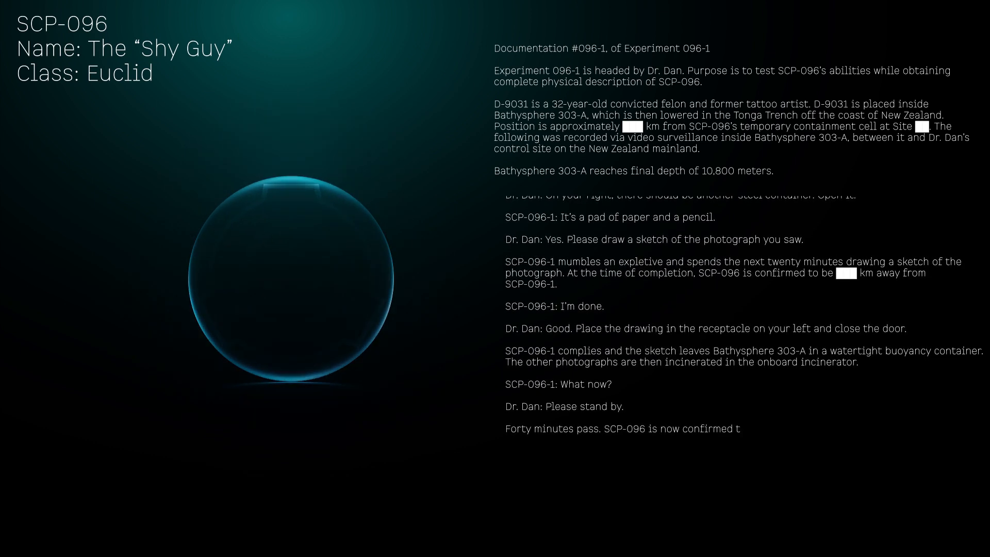
scroll("down", 3)
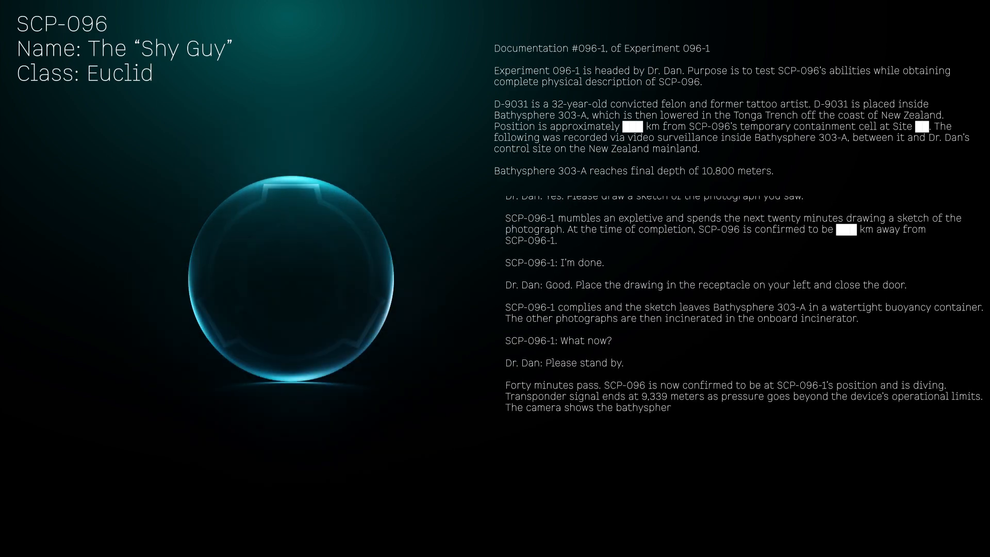
scroll("down", 3)
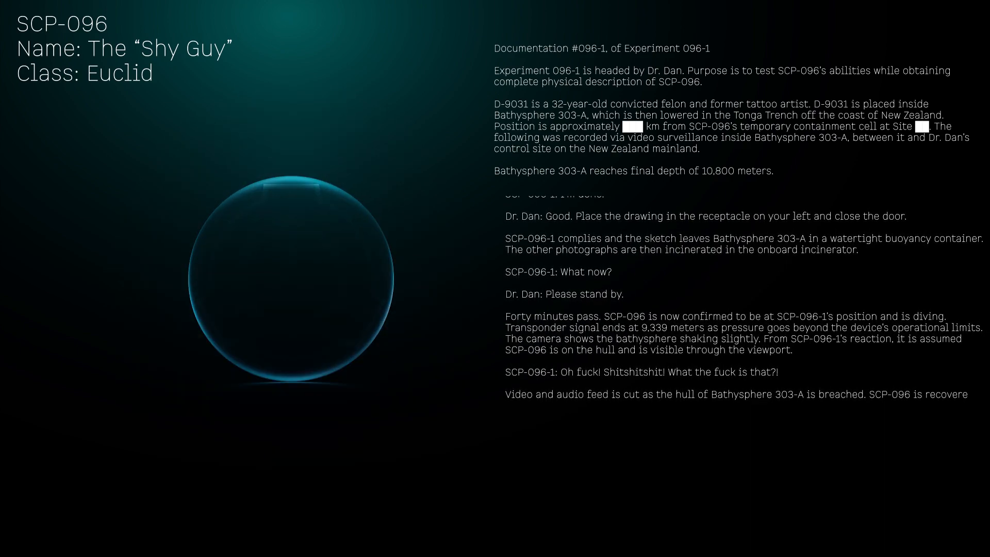
scroll("down", 3)
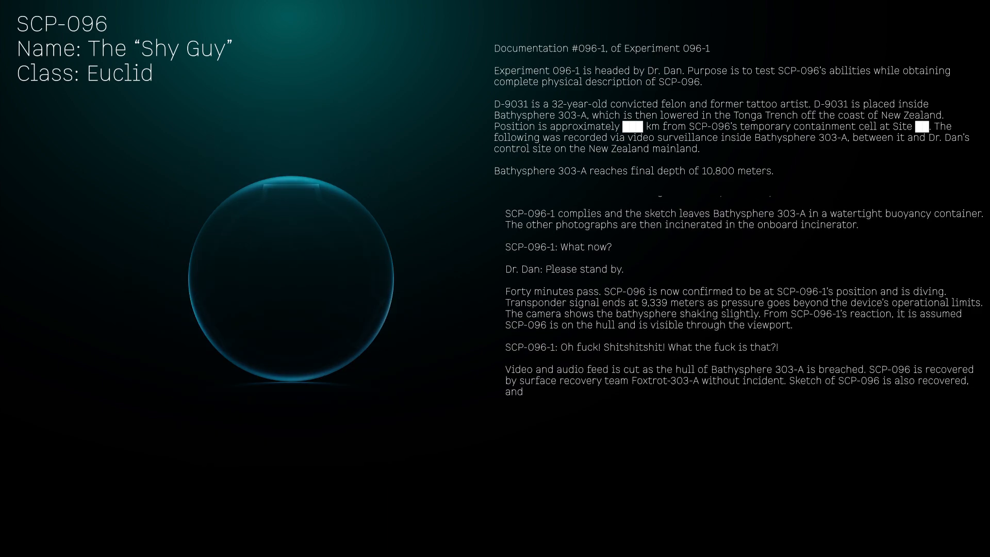
scroll("down", 3)
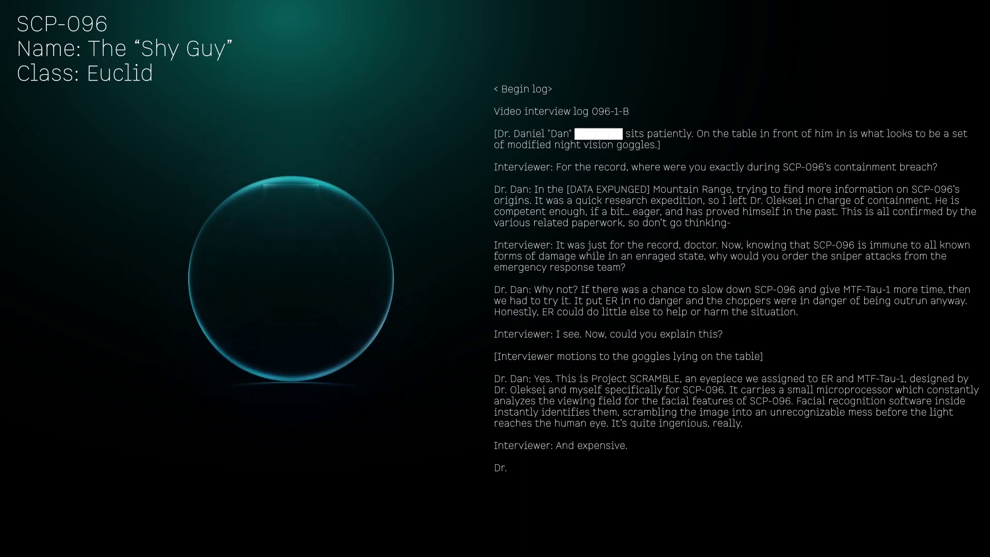
scroll("down", 3)
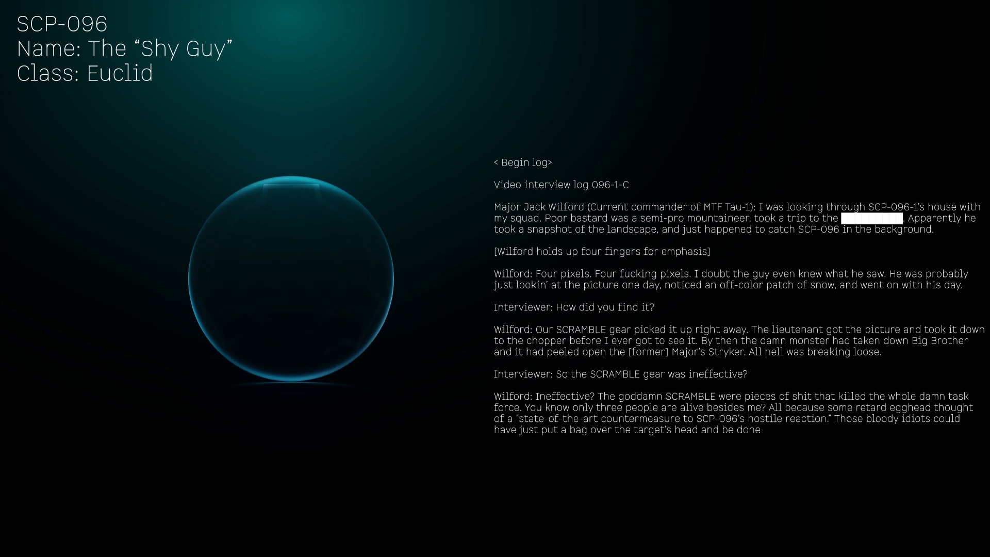
scroll("down", 3)
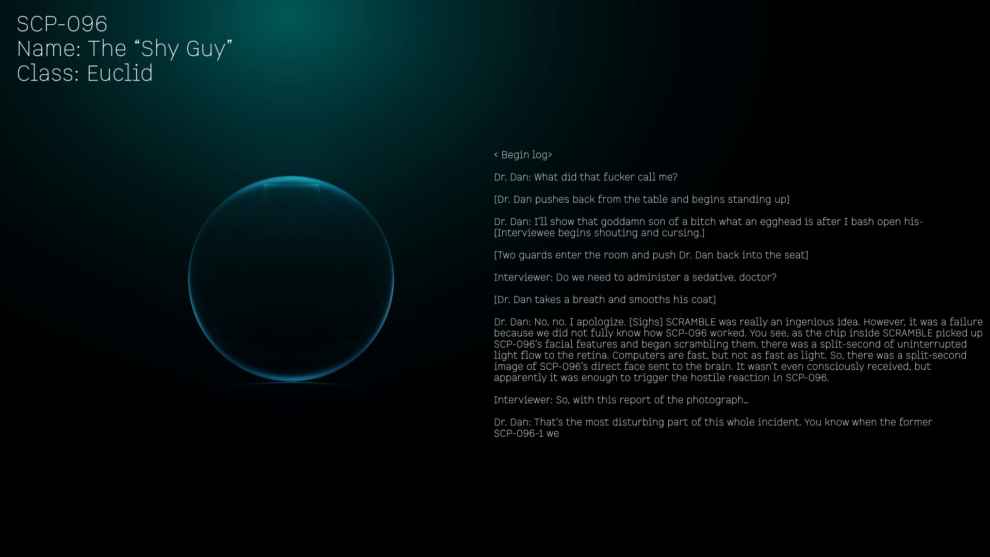
type("went on his mountain trip? 199█. That’s ██ years of that photo hanging there before he")
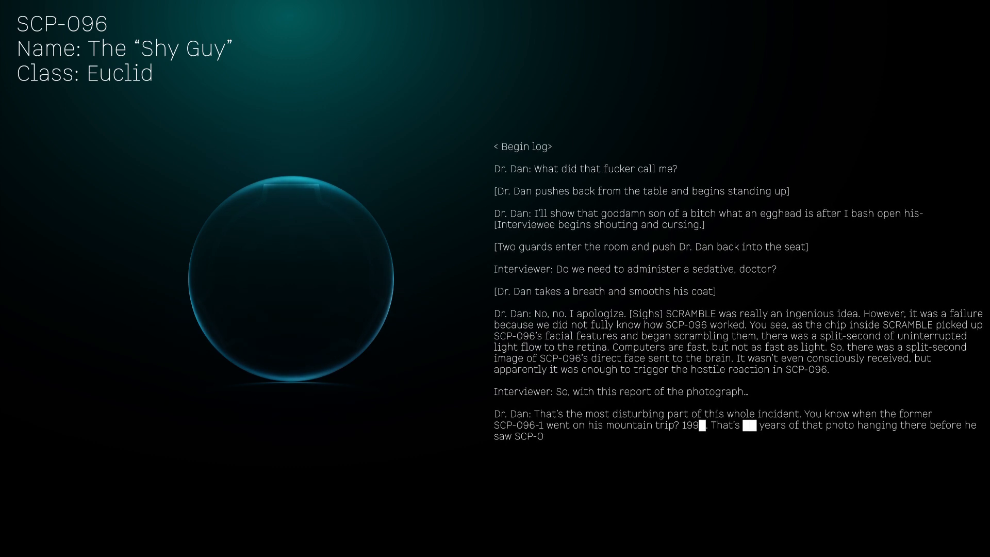
scroll("down", 3)
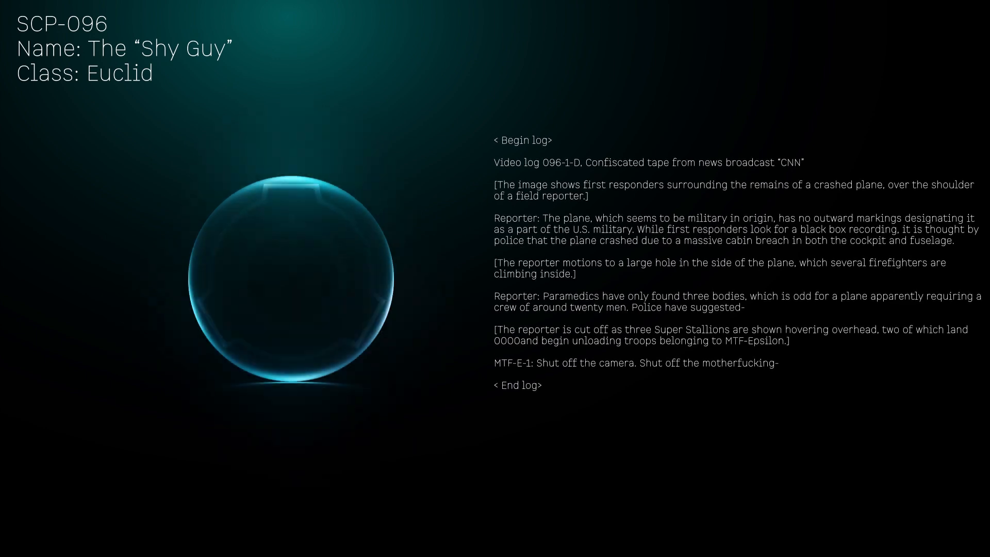
scroll("up", 3)
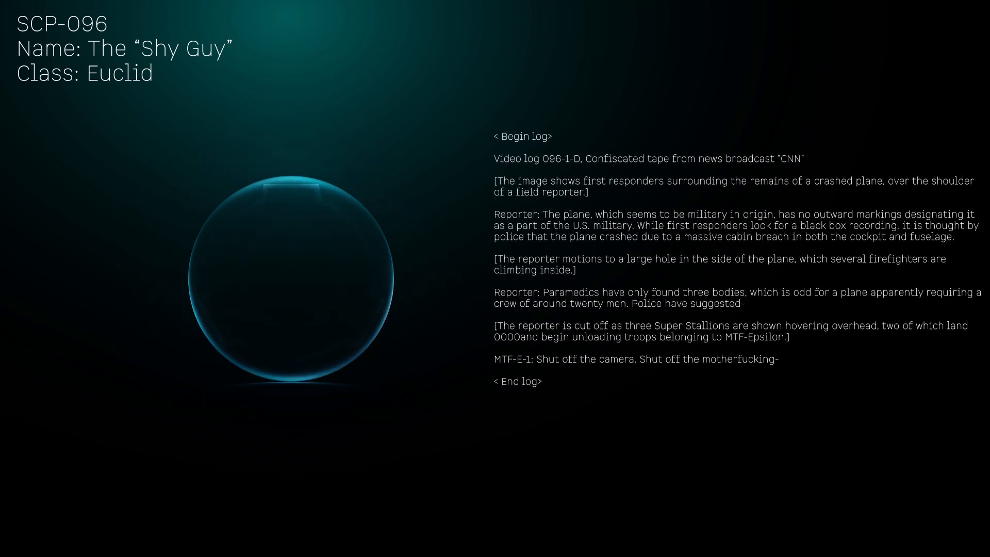